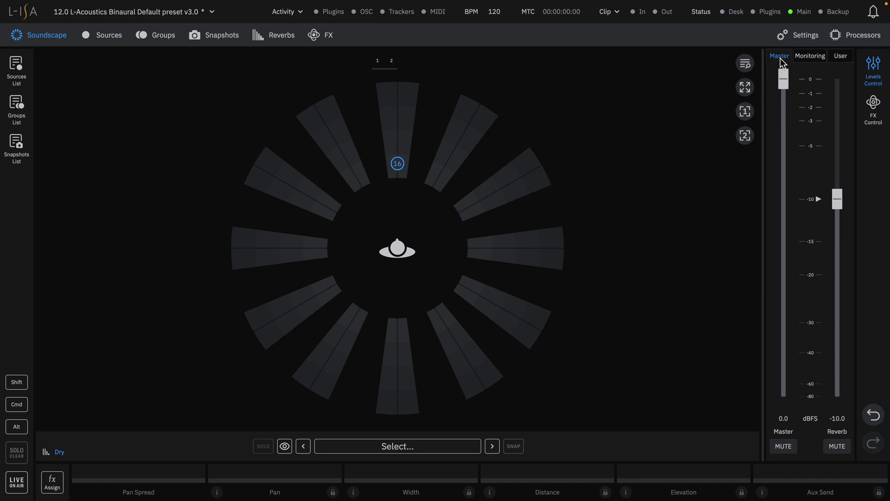
mouse_move(797, 38)
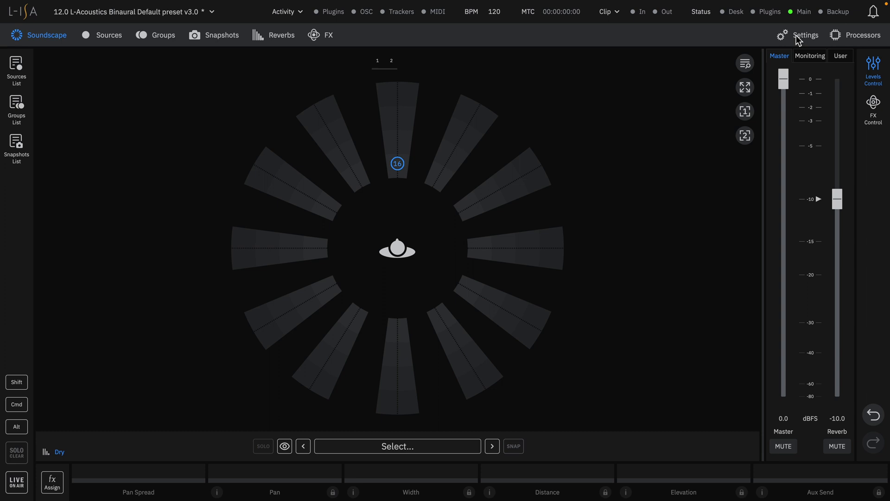
Step: Open Settings to show stage dimensions, pan ranges and the 3D listening-area view
left_click(805, 35)
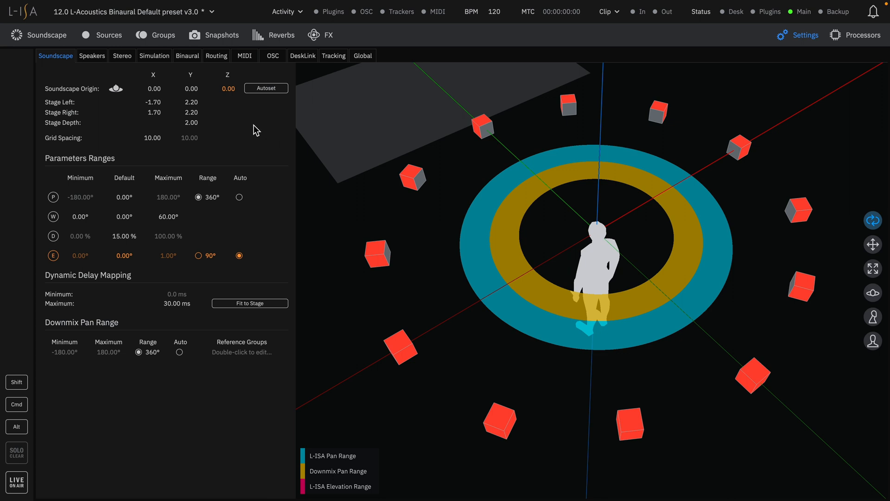
mouse_move(126, 205)
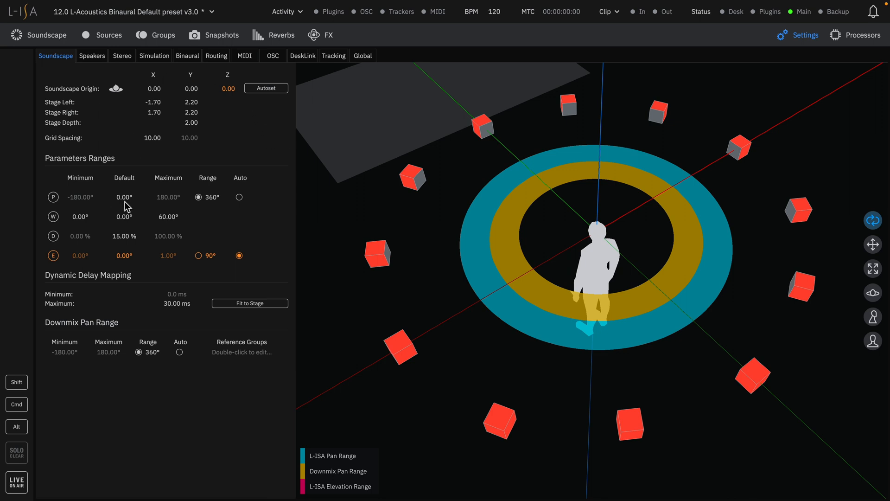
mouse_move(93, 240)
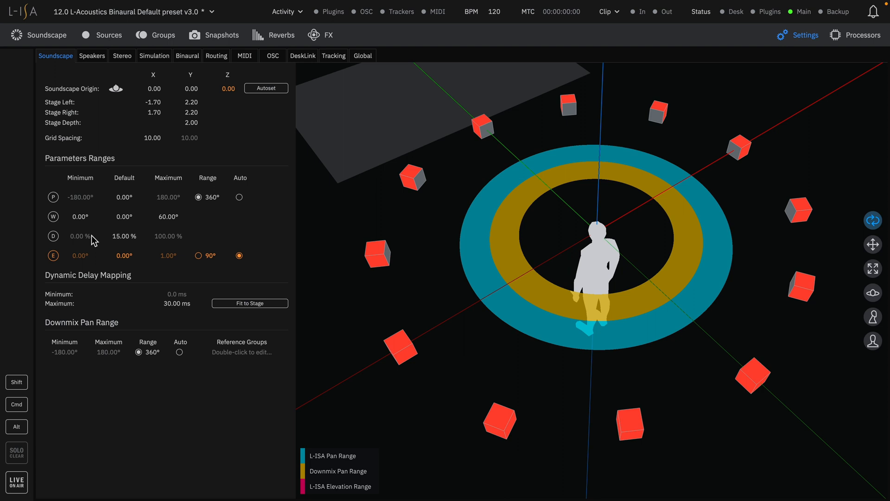
mouse_move(124, 261)
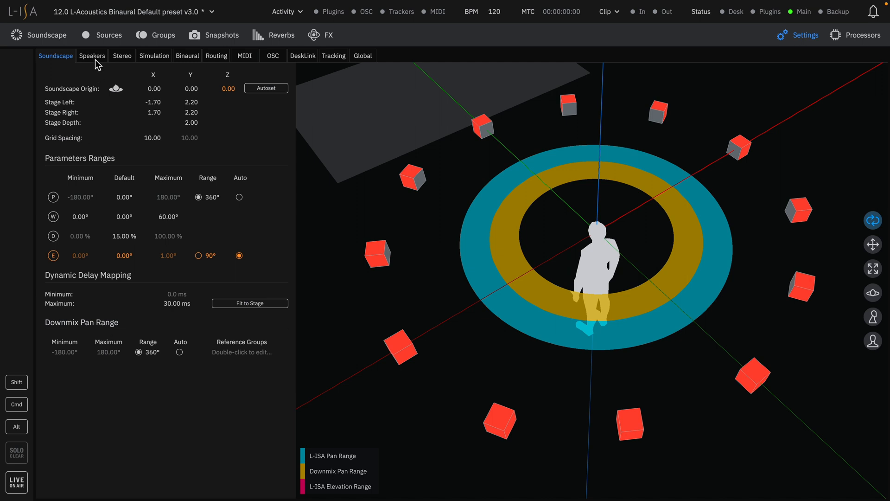
Step: Show the Speakers tab listing the 12.0 group's speaker X, Y, Z positions
left_click(91, 55)
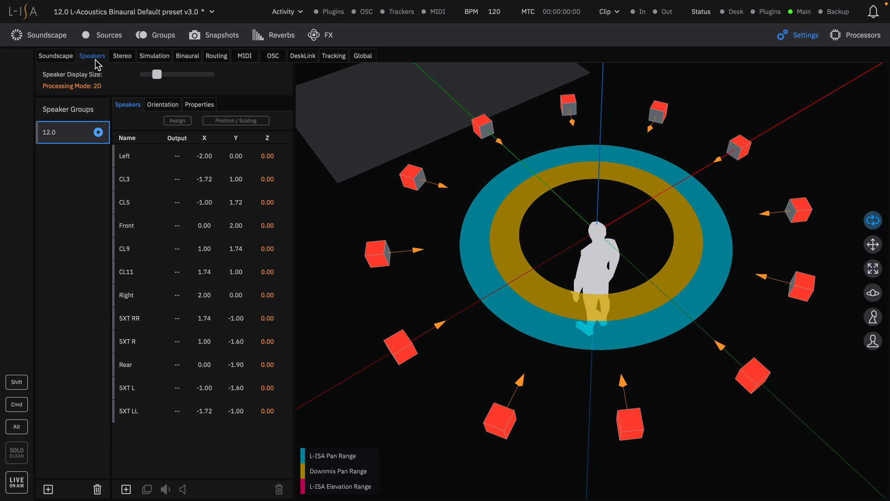
Step: Show the Stereo tab with the disabled Stereo Mapper's inputs, outputs and sends
left_click(121, 55)
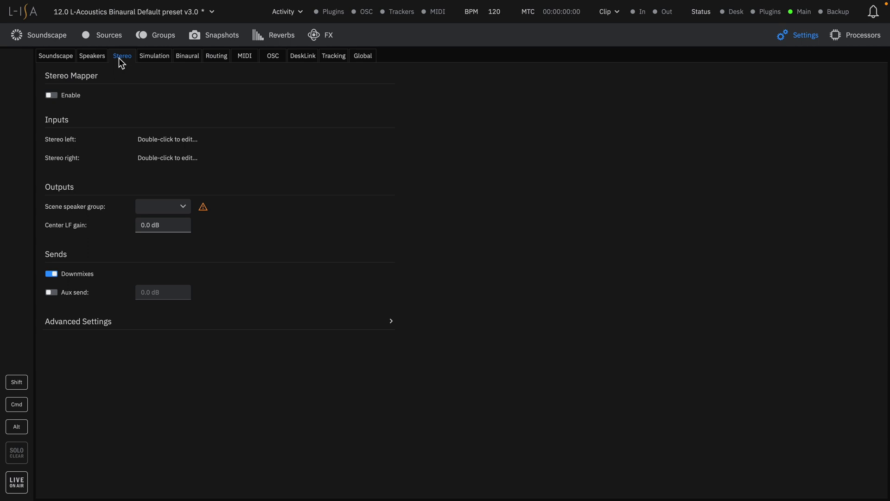
mouse_move(155, 56)
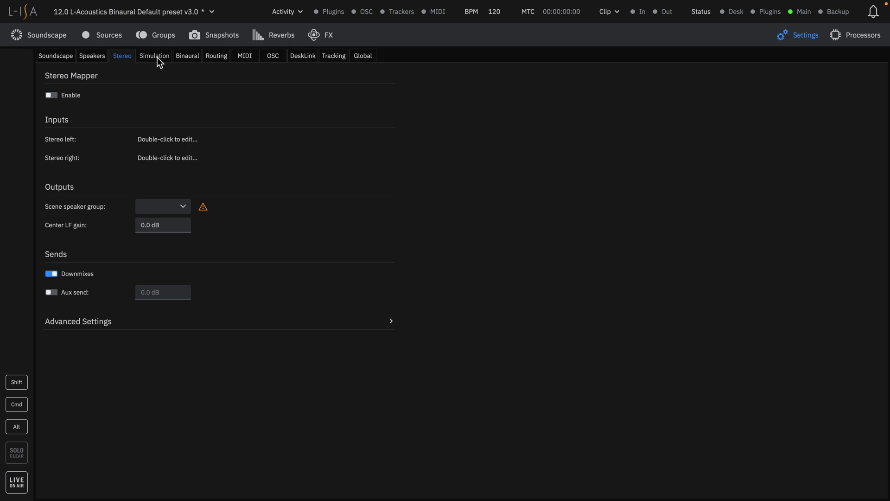
Step: View the Simulation tab, then the Binaural tab with 120% head size and EQ curve
left_click(154, 56)
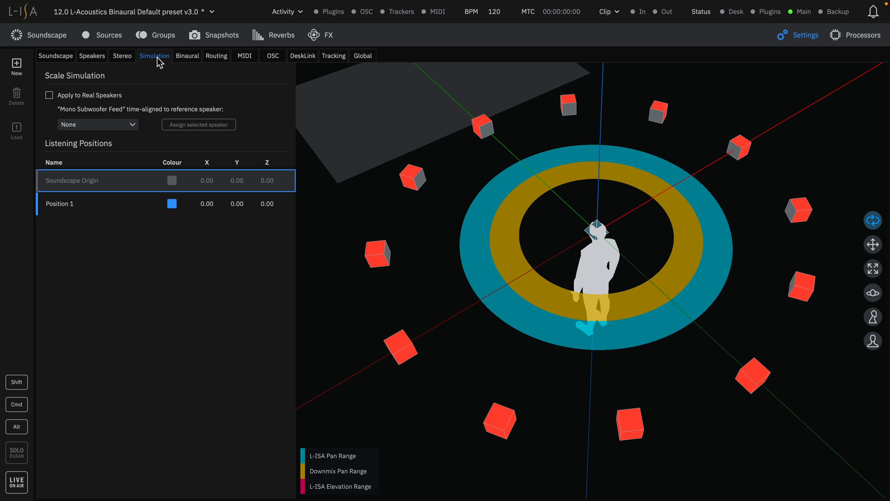
left_click(187, 56)
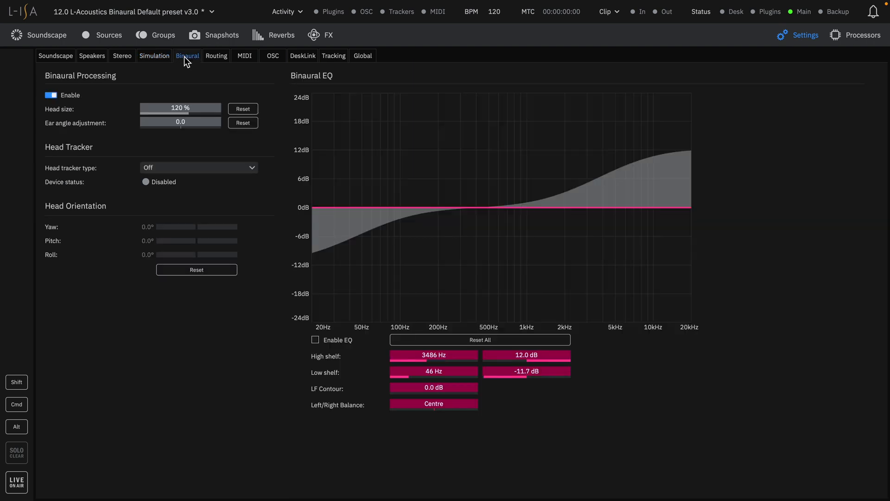
left_click(50, 94)
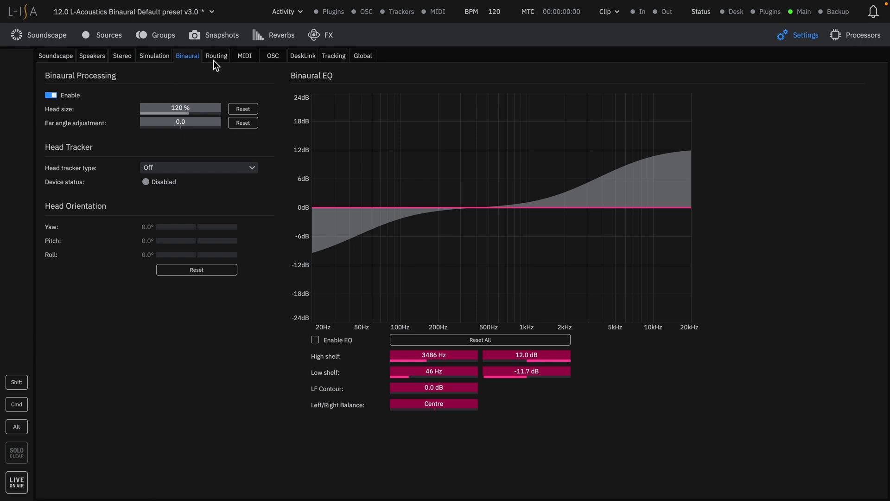
Step: Review the Routing table, then the MIDI tab's interfaces with MTC, MMC, MPC options
left_click(217, 56)
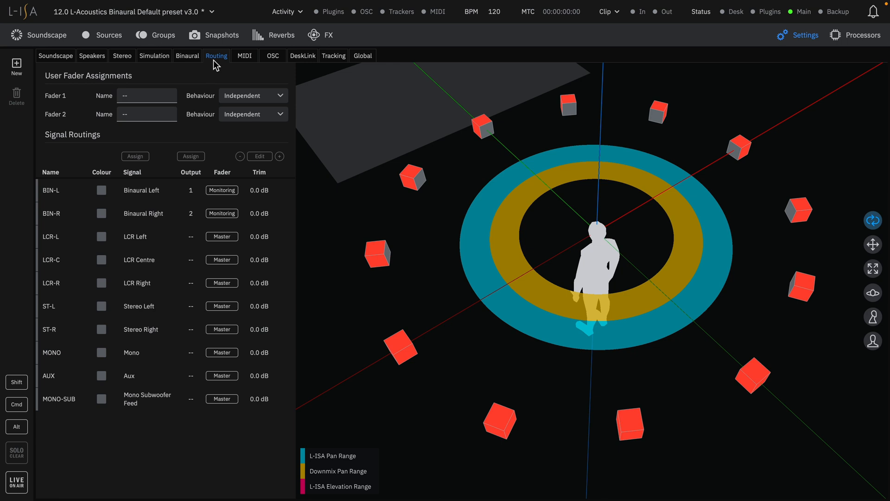
mouse_move(194, 207)
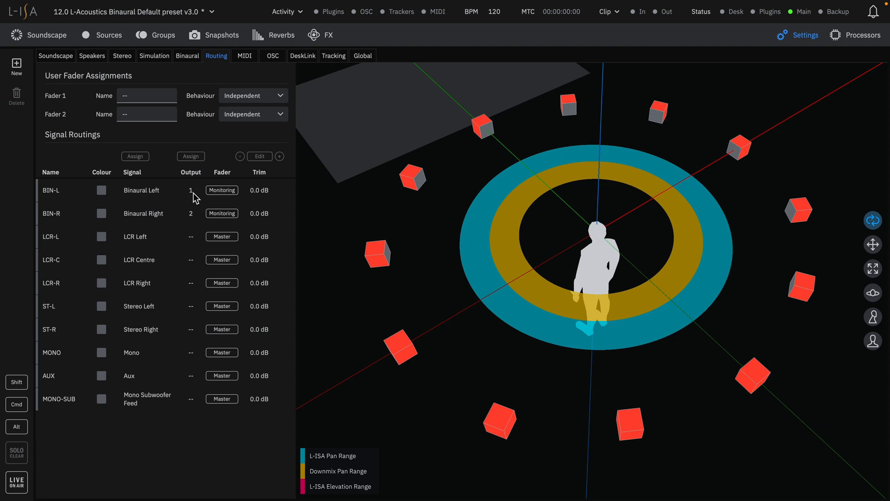
left_click(245, 56)
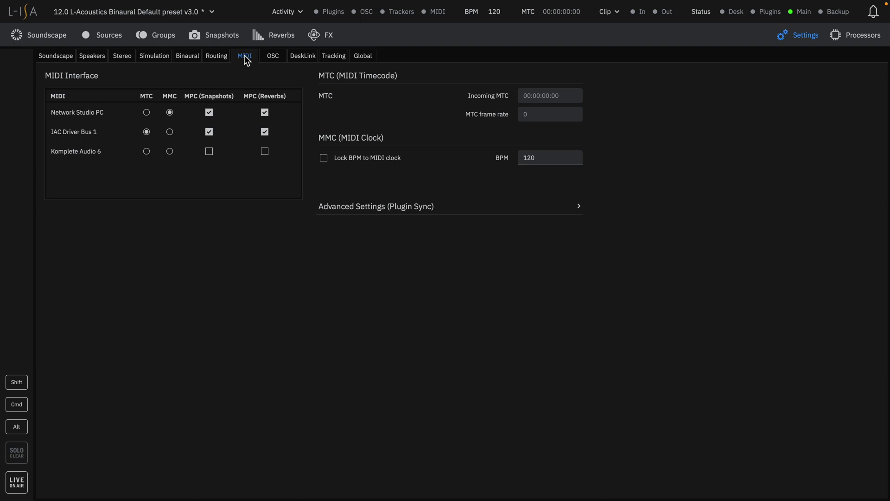
Step: Step through OSC, DeskLink and Tracking tabs, ending on Global settings
left_click(273, 56)
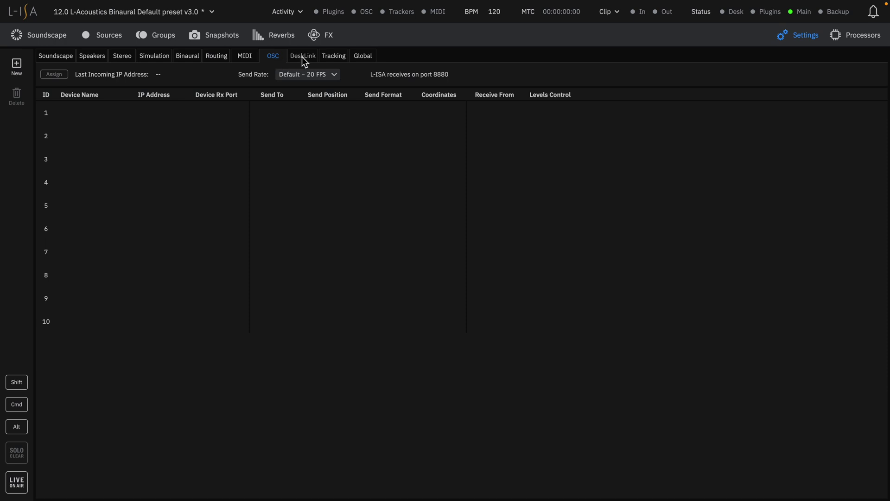
left_click(303, 56)
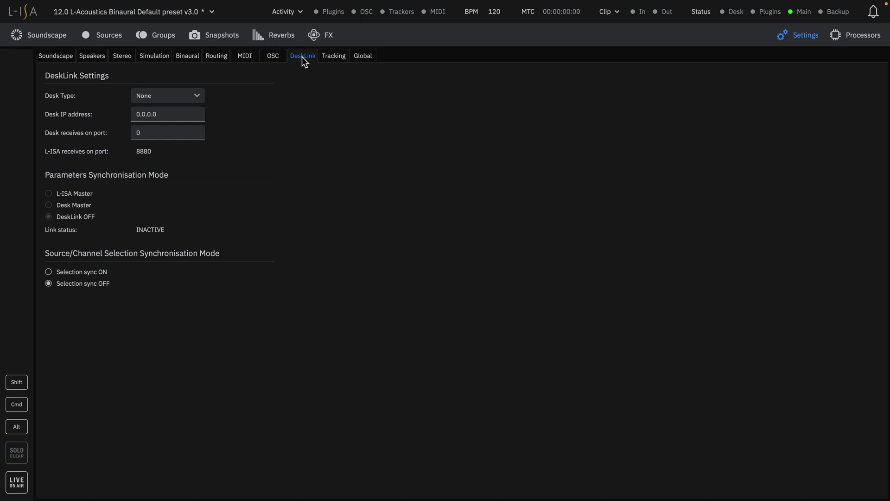
left_click(334, 56)
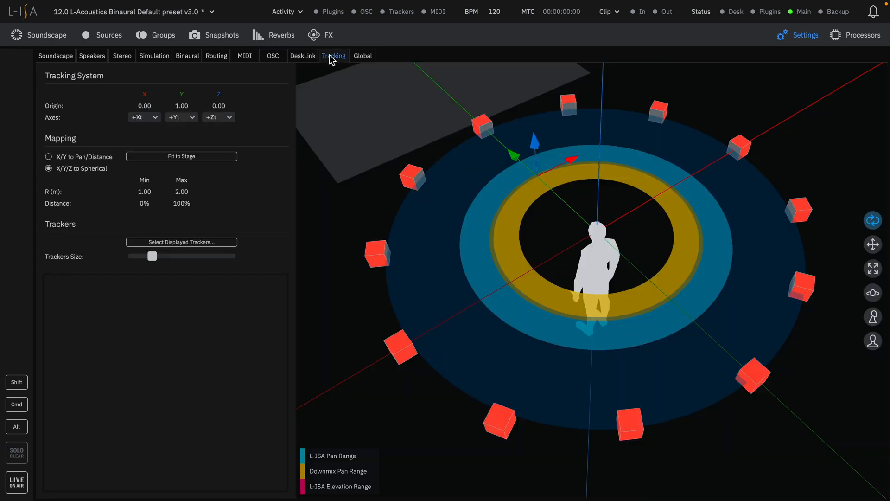
left_click(363, 56)
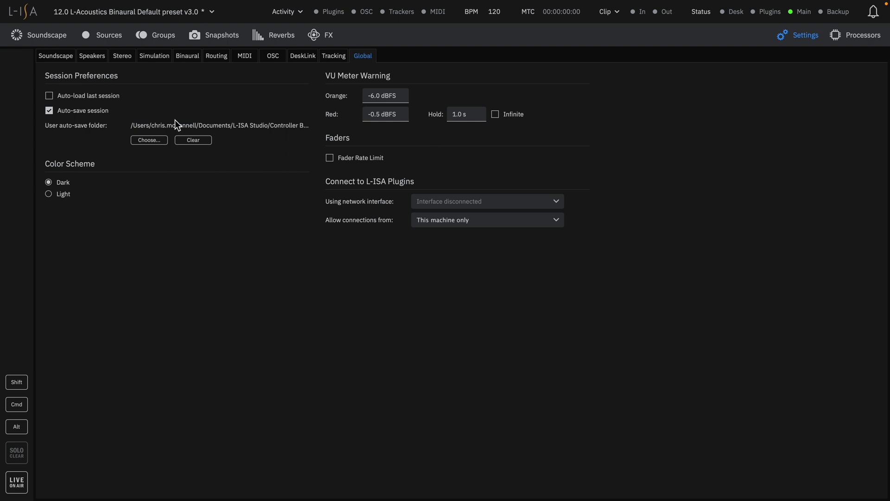